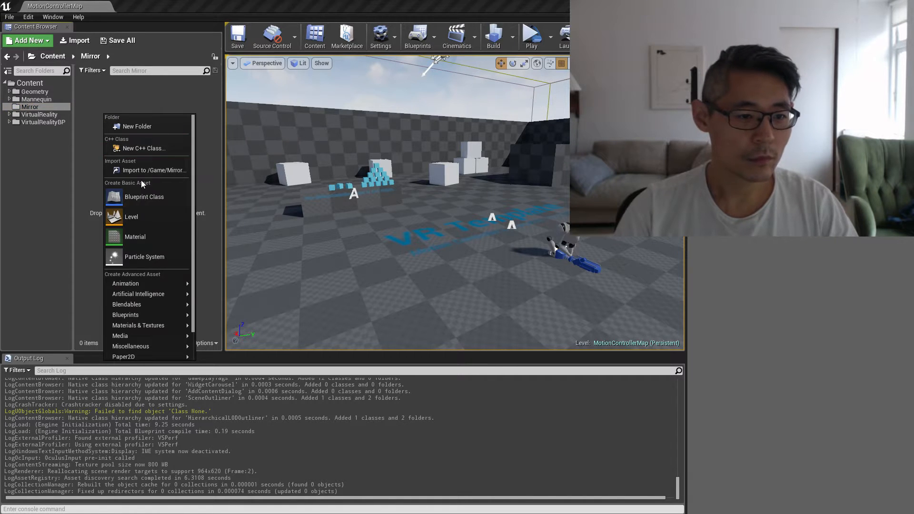
{"action": "mouse_move", "coordinate": [138, 325]}
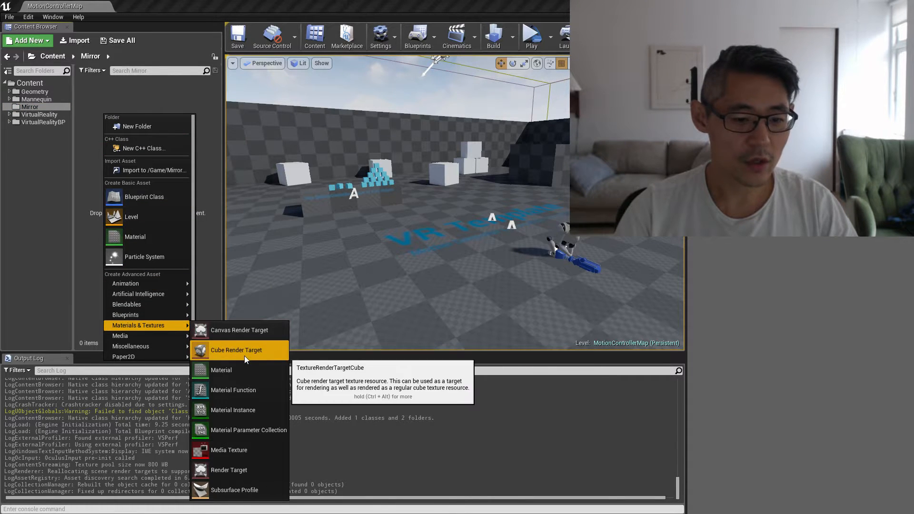
Step: Create a cube render target asset in the Mirror folder named MyCubeRenderTarget
{"action": "left_click", "coordinate": [237, 350]}
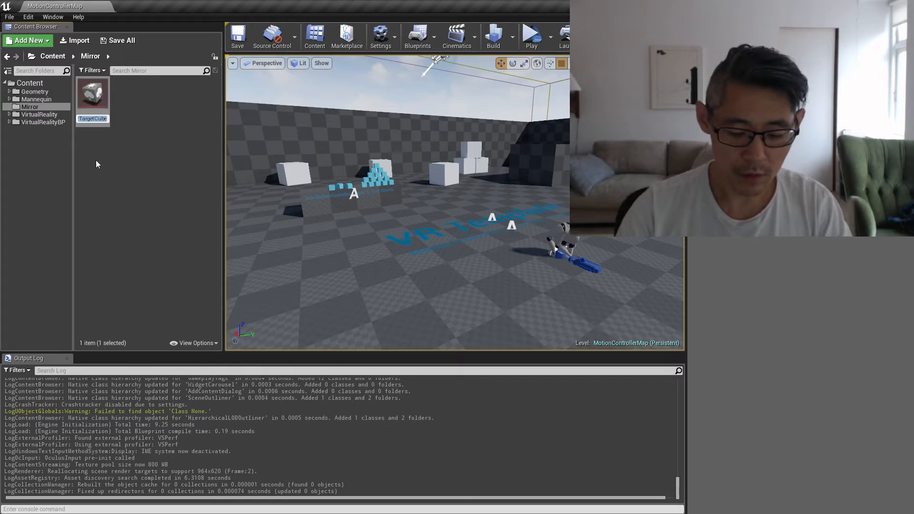
{"action": "type", "text": "MyCubeRender"}
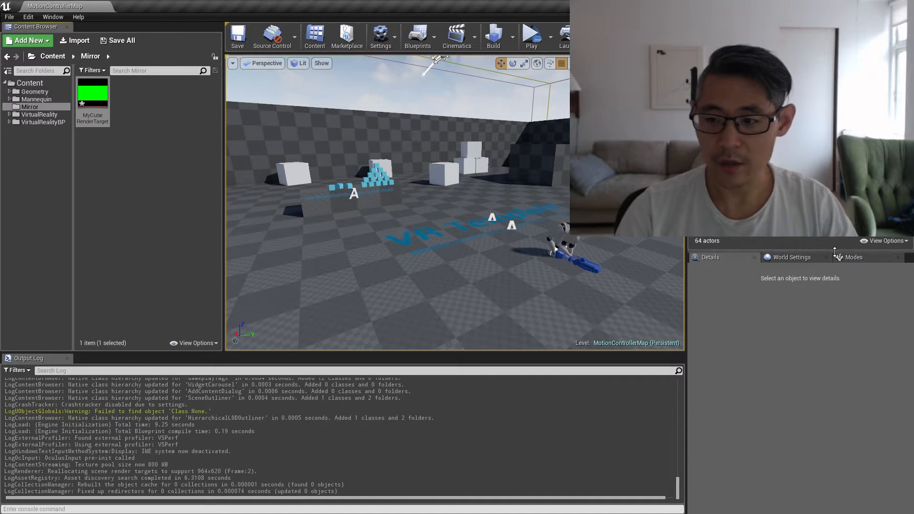
Step: Search the Modes panel for 'cub' and place a Scene Capture Cube in the level
{"action": "left_click", "coordinate": [853, 257]}
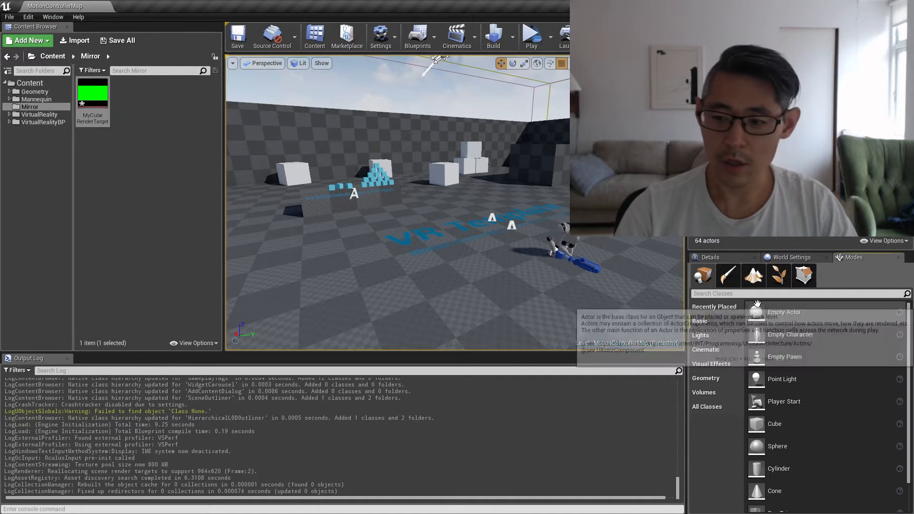
{"action": "type", "text": "cub"}
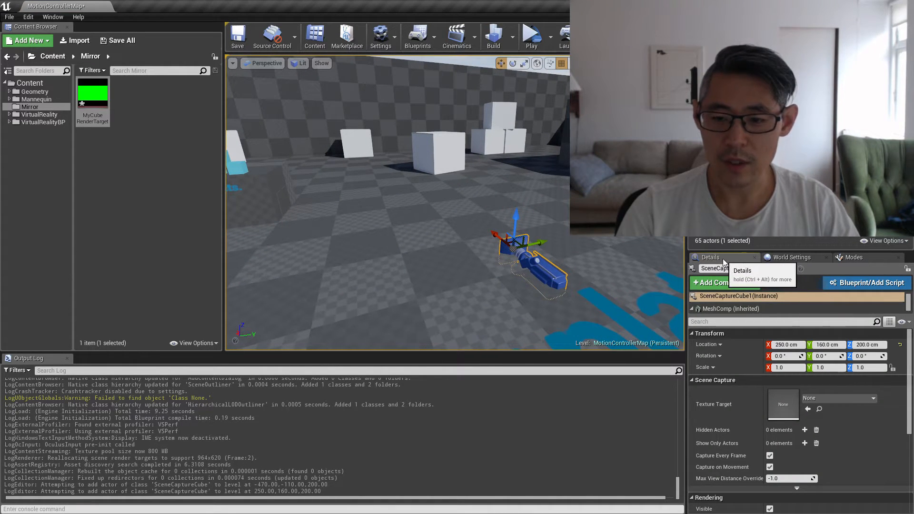
{"action": "mouse_move", "coordinate": [159, 167]}
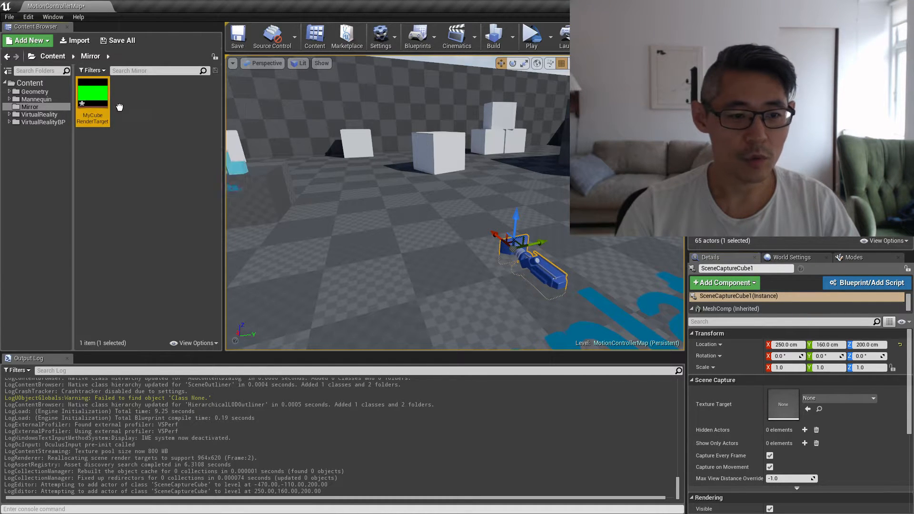
Step: Assign MyCubeRenderTarget as the scene capture cube's Texture Target
{"action": "left_click", "coordinate": [839, 399]}
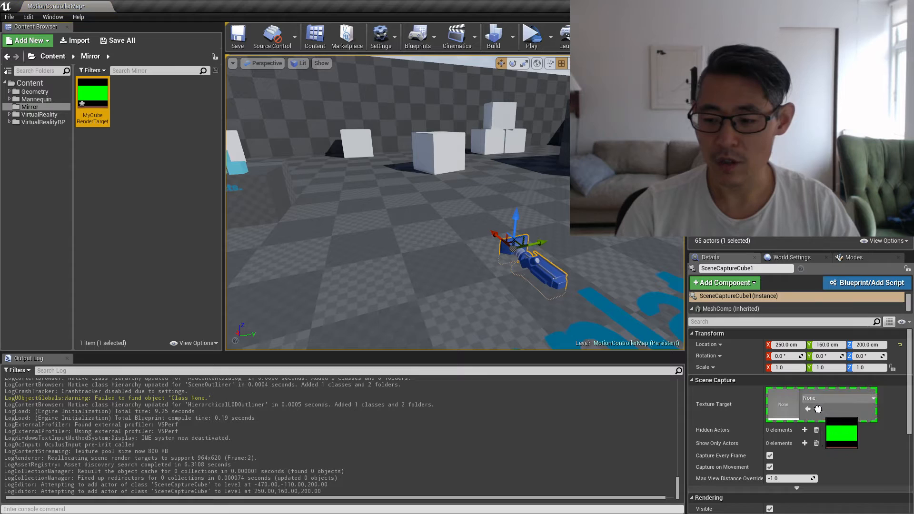
{"action": "left_click", "coordinate": [838, 399]}
{"action": "type", "text": "M_M"}
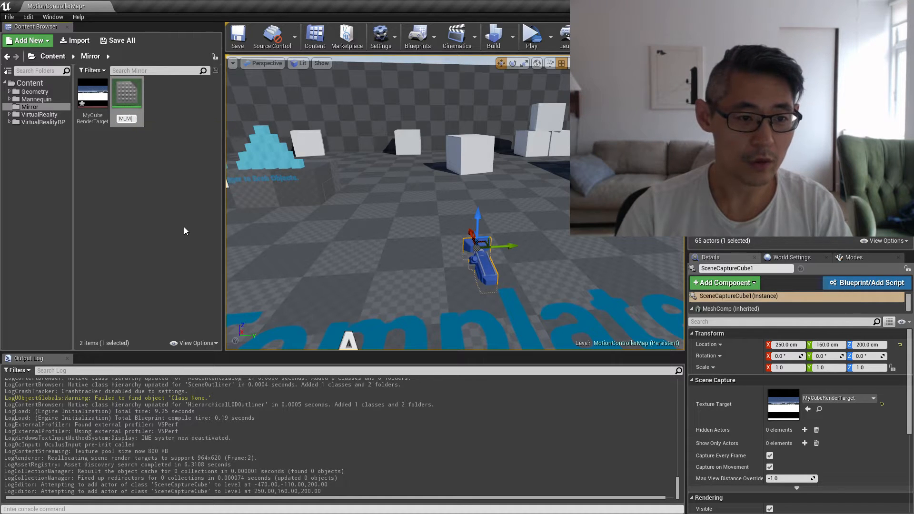
Step: Sample MyCubeRenderTarget in M_Mirror through a Reflection Vector node and save
{"action": "double_click", "coordinate": [127, 92]}
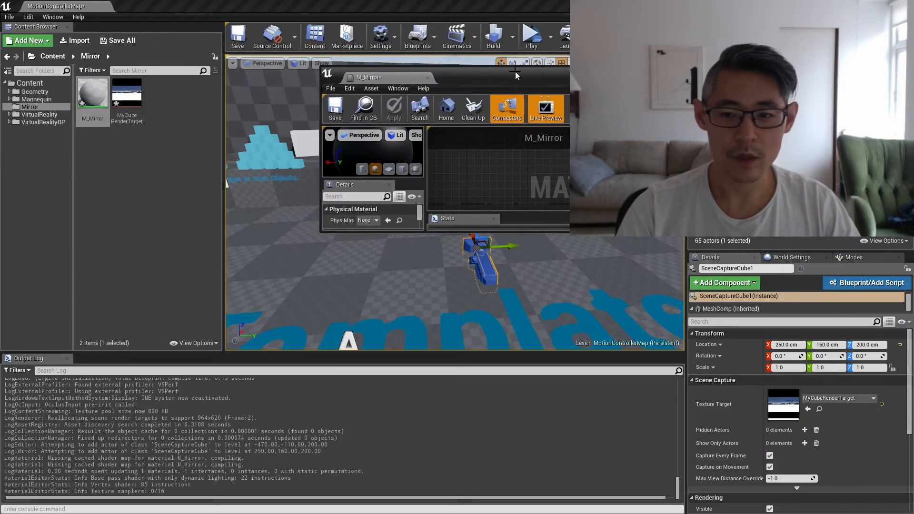
{"action": "mouse_move", "coordinate": [126, 99]}
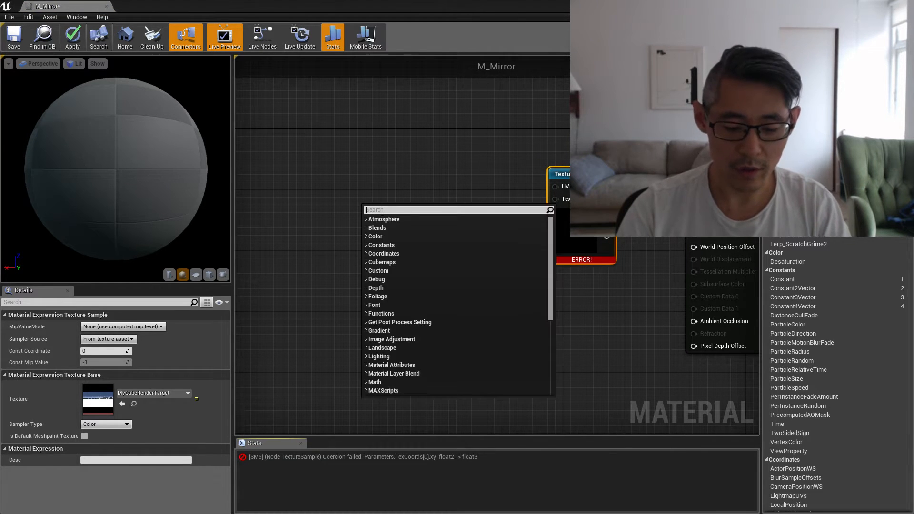
{"action": "type", "text": "refle"}
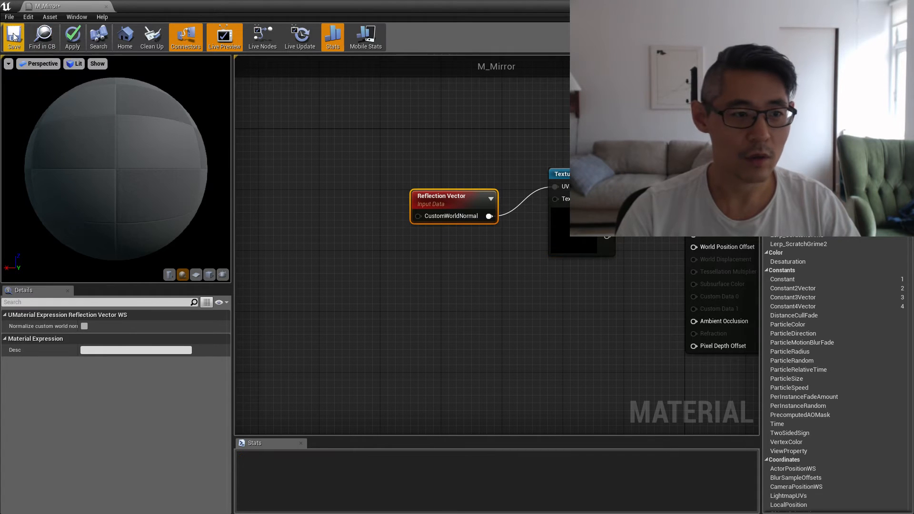
{"action": "left_click", "coordinate": [12, 36]}
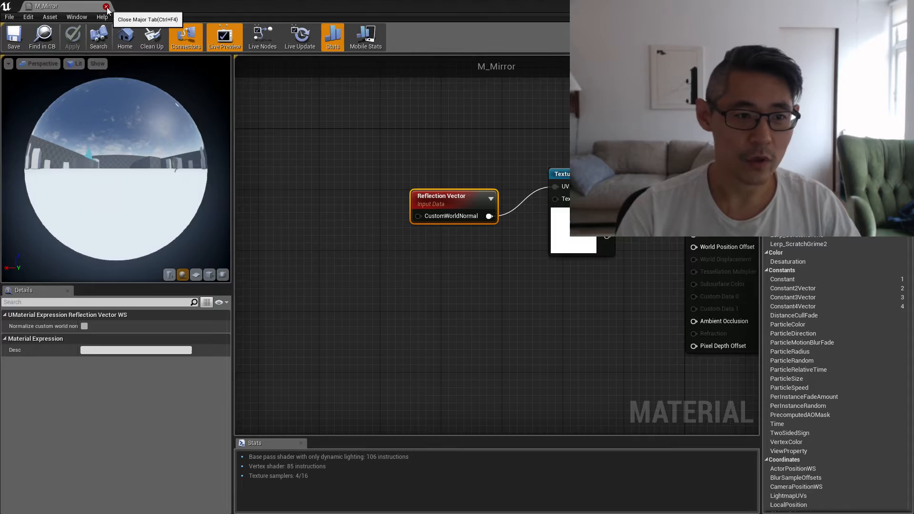
Step: Close the M_Mirror material editor to return to the level
{"action": "left_click", "coordinate": [106, 7]}
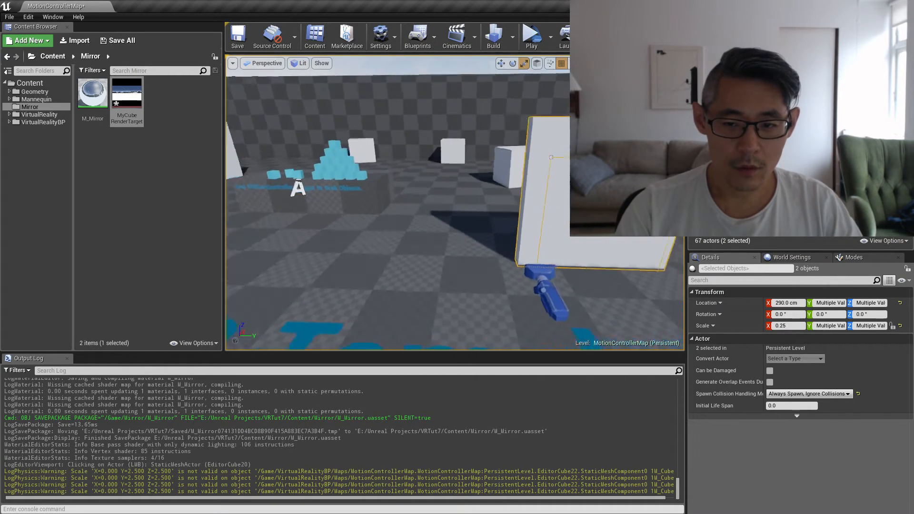
Step: Raise SceneCaptureCube1 to head height and position it in front of the wall panel
{"action": "left_click", "coordinate": [494, 286]}
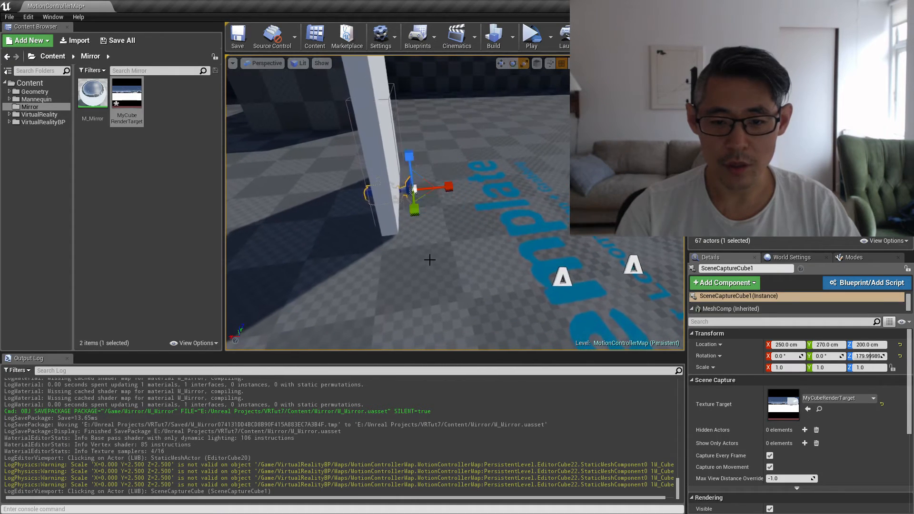
{"action": "left_click_drag", "start_coordinate": [411, 187], "coordinate": [402, 93]}
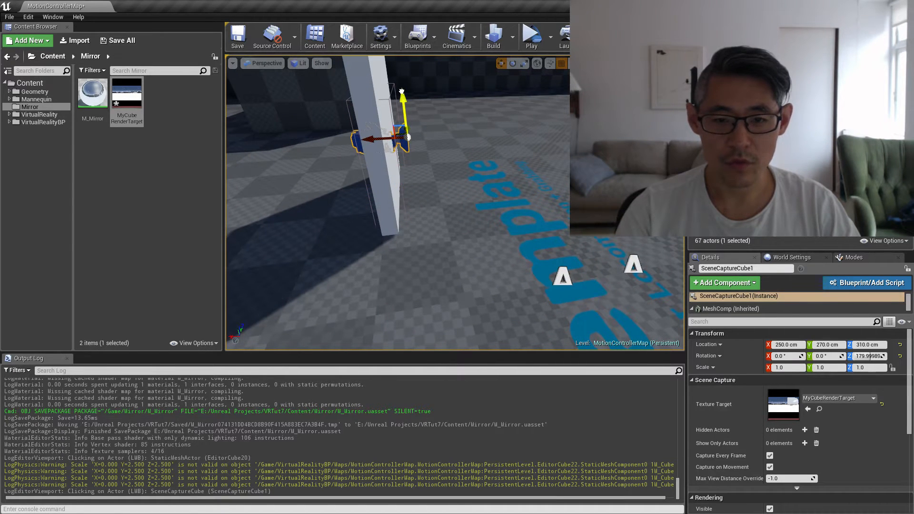
{"action": "left_click_drag", "start_coordinate": [402, 93], "coordinate": [397, 76]}
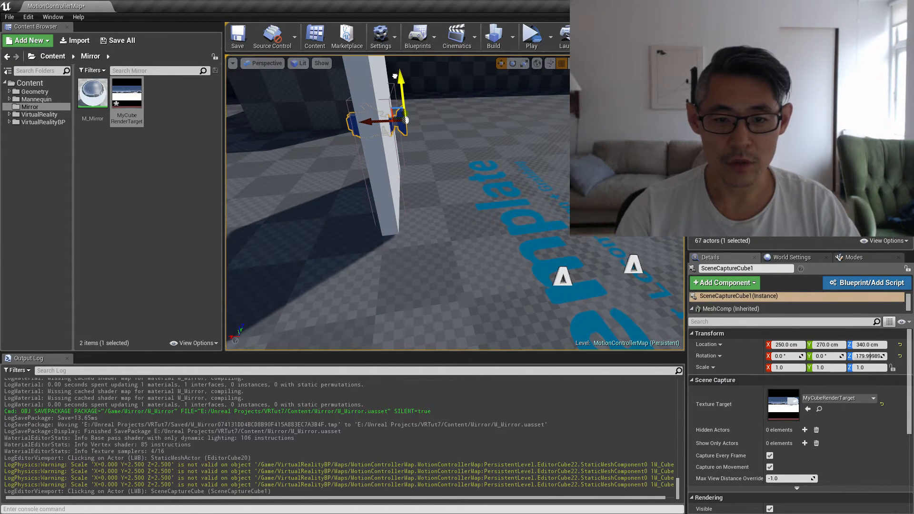
{"action": "left_click_drag", "start_coordinate": [385, 120], "coordinate": [362, 122]}
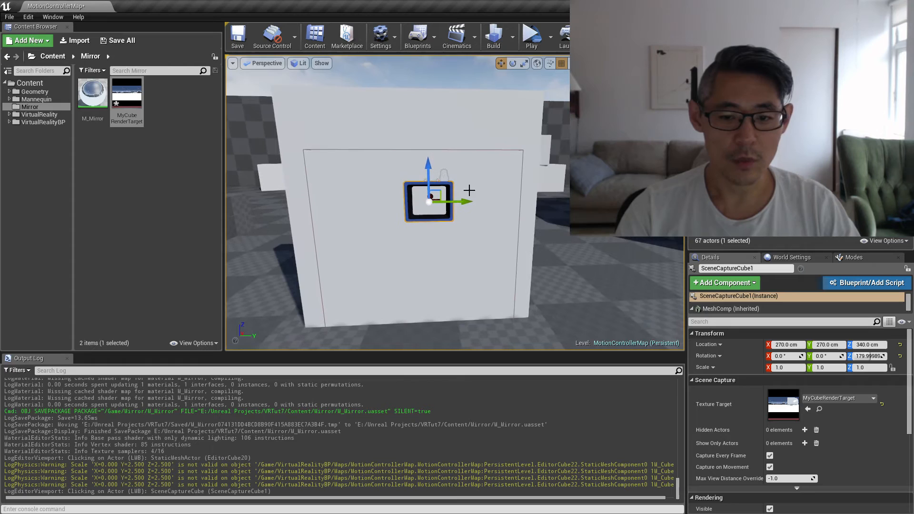
{"action": "left_click_drag", "start_coordinate": [460, 201], "coordinate": [448, 201]}
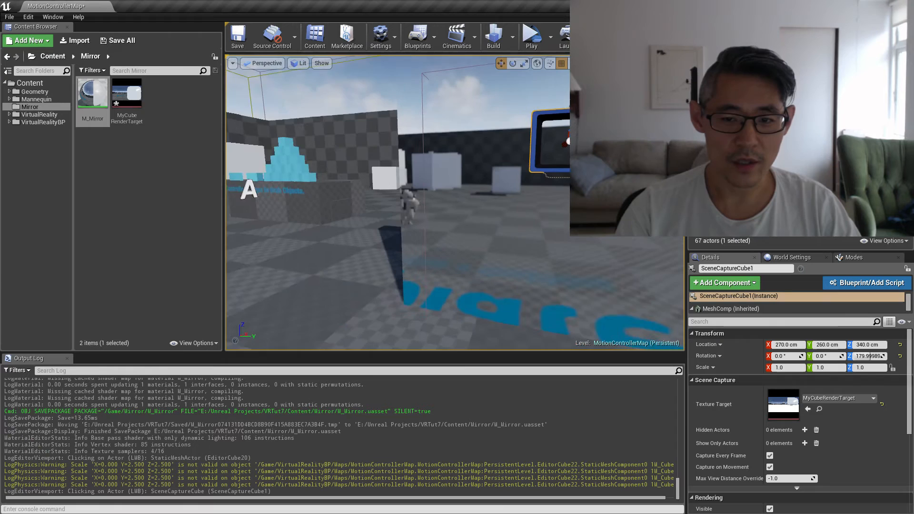
{"action": "mouse_move", "coordinate": [133, 104]}
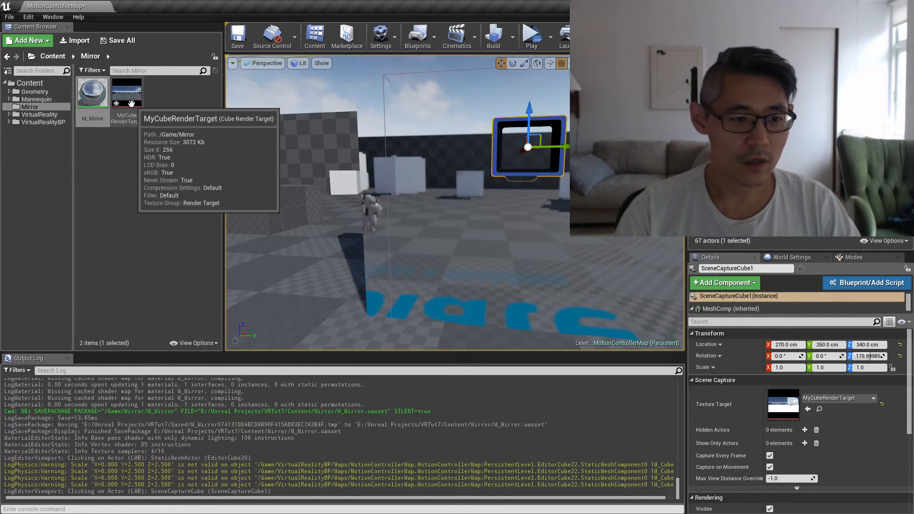
Step: Inspect MyCubeRenderTarget's captured level panorama in the texture editor and save it
{"action": "double_click", "coordinate": [127, 92]}
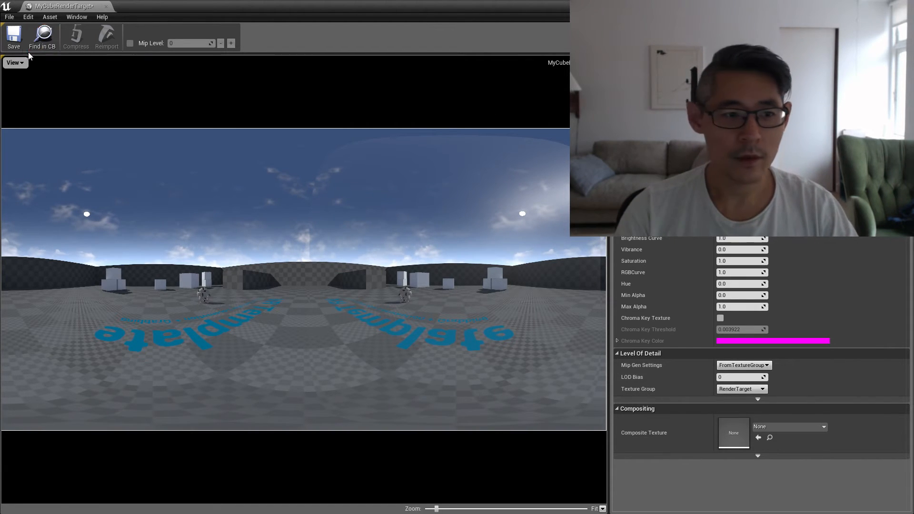
{"action": "left_click", "coordinate": [14, 38]}
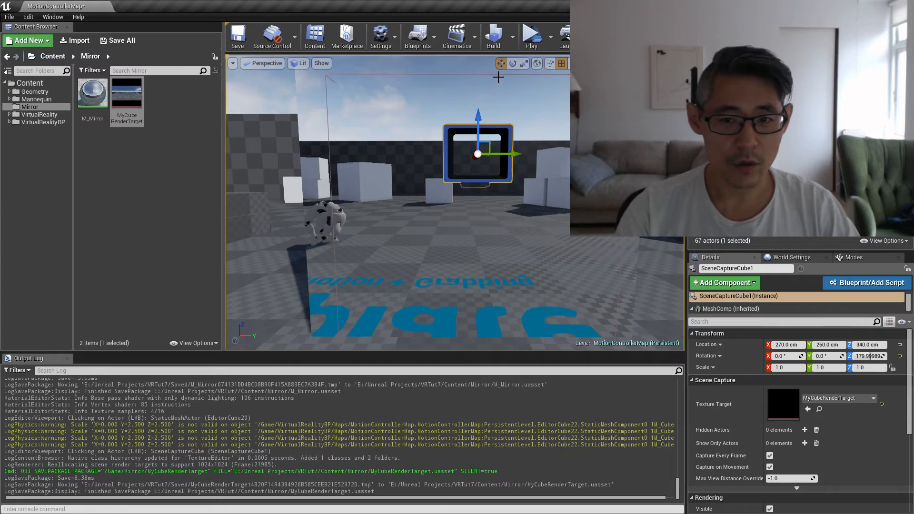
{"action": "left_click", "coordinate": [532, 33]}
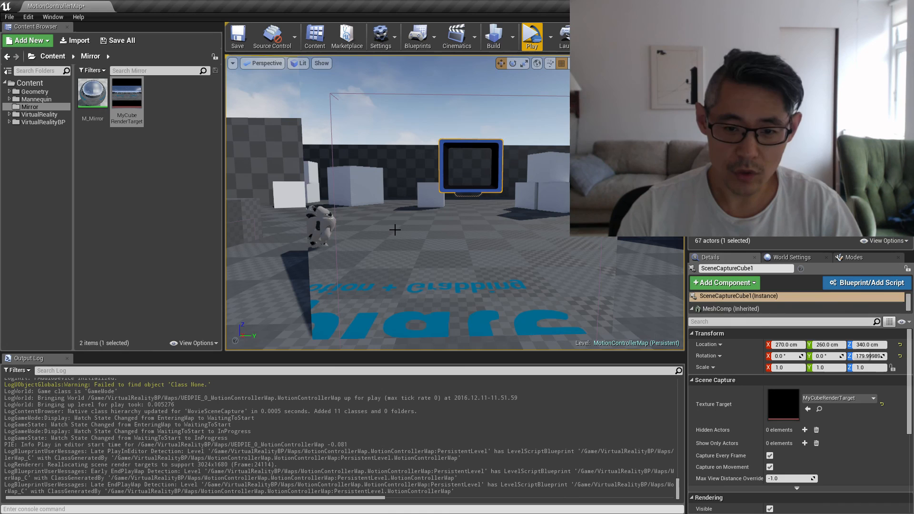
{"action": "mouse_move", "coordinate": [338, 212]}
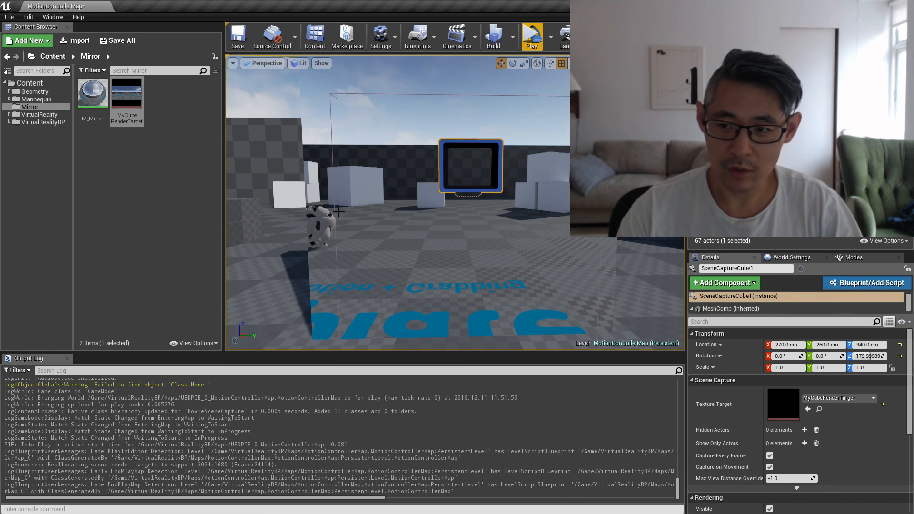